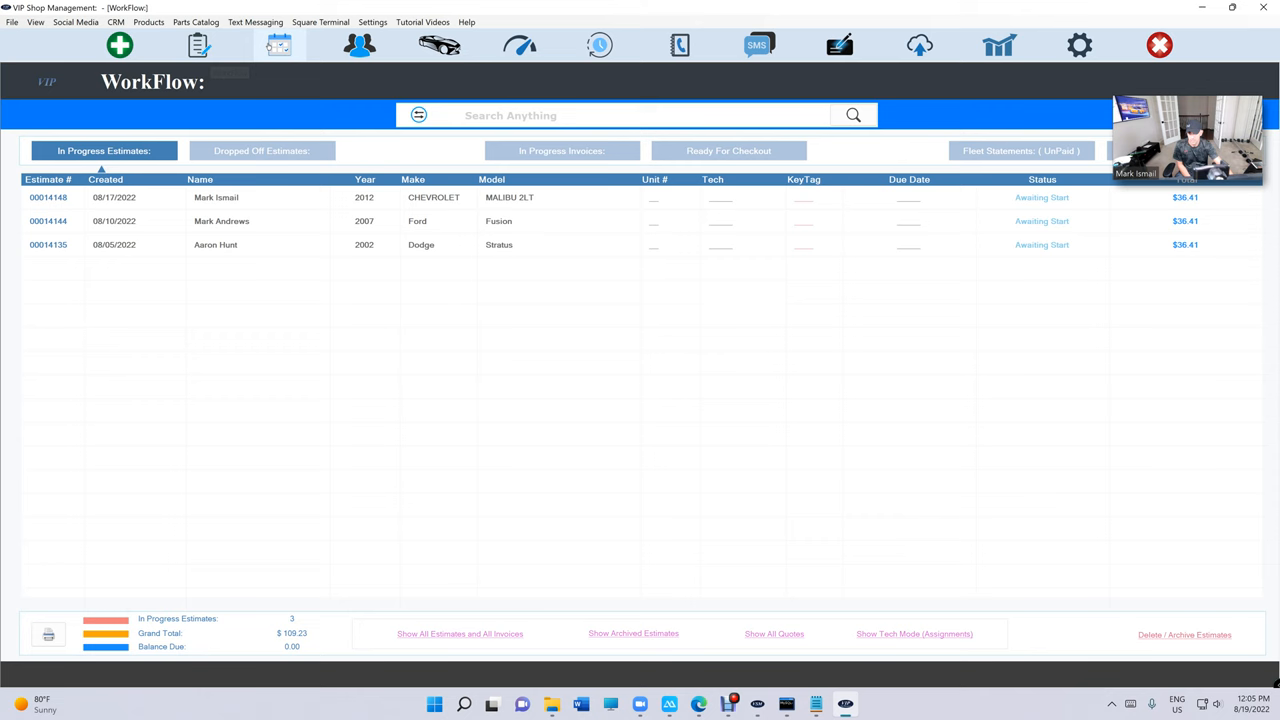
Step: Switch from the estimates workflow to the Current Week scheduling calendar for August 2022
click(278, 44)
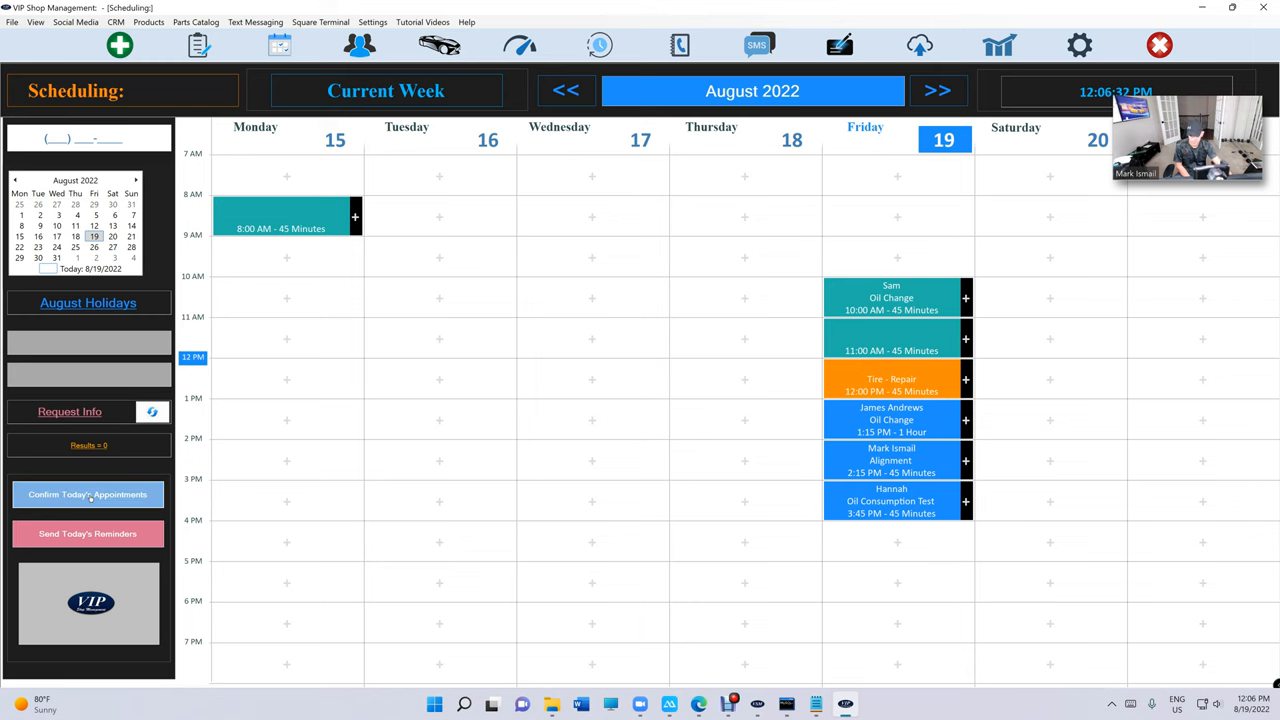
Step: Send confirmations for Friday, August 19's three appointments (1:15, 2:15, 3:45 PM) and return to the calendar
click(88, 494)
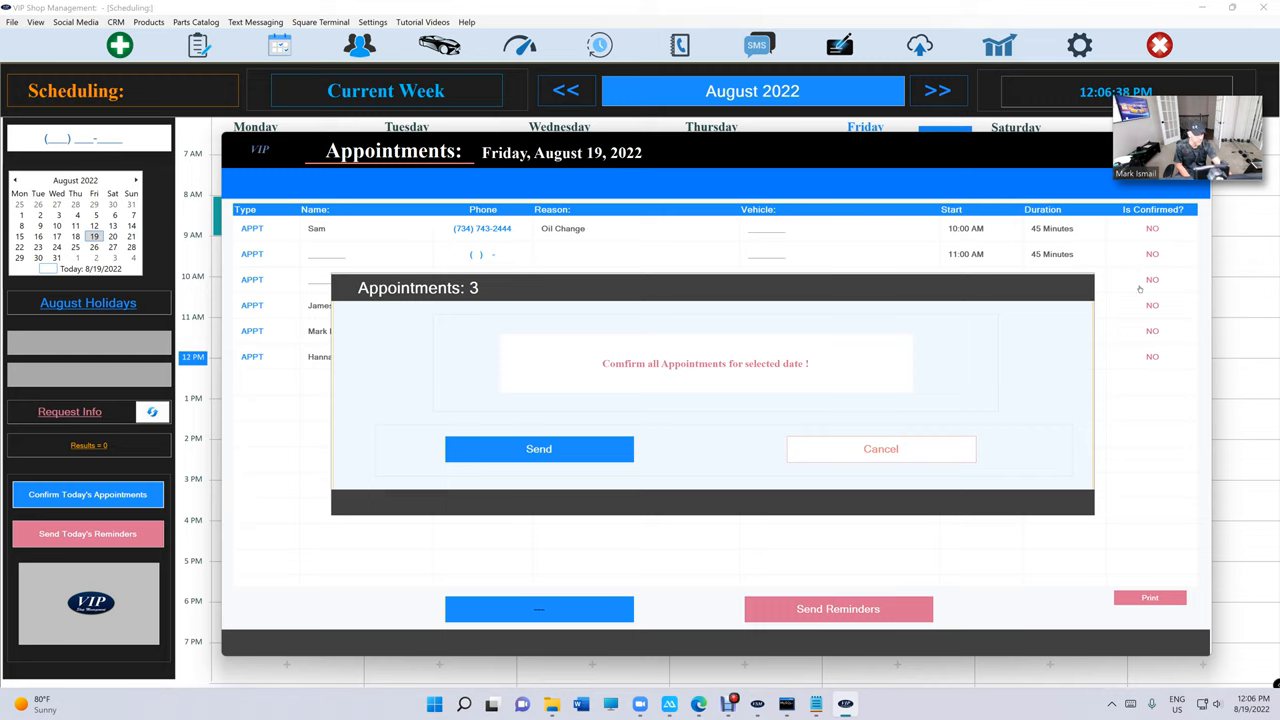
mouse_move(1110, 332)
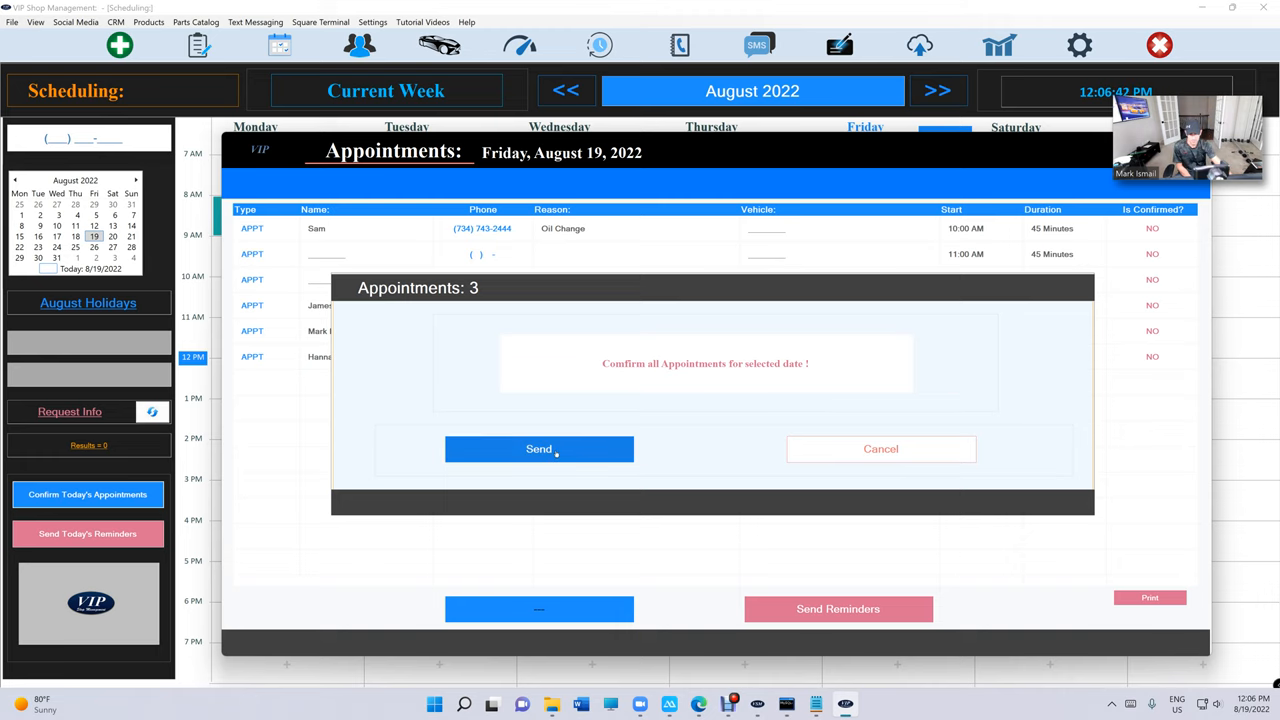
click(540, 448)
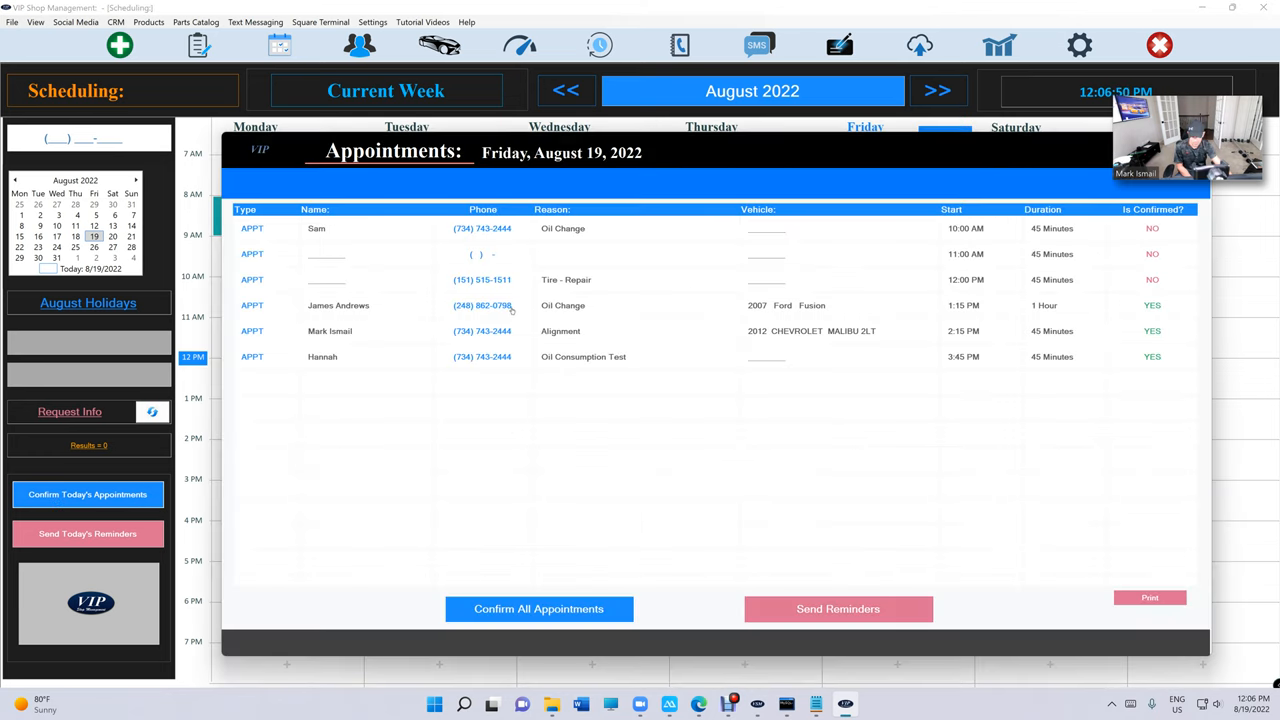
mouse_move(1020, 356)
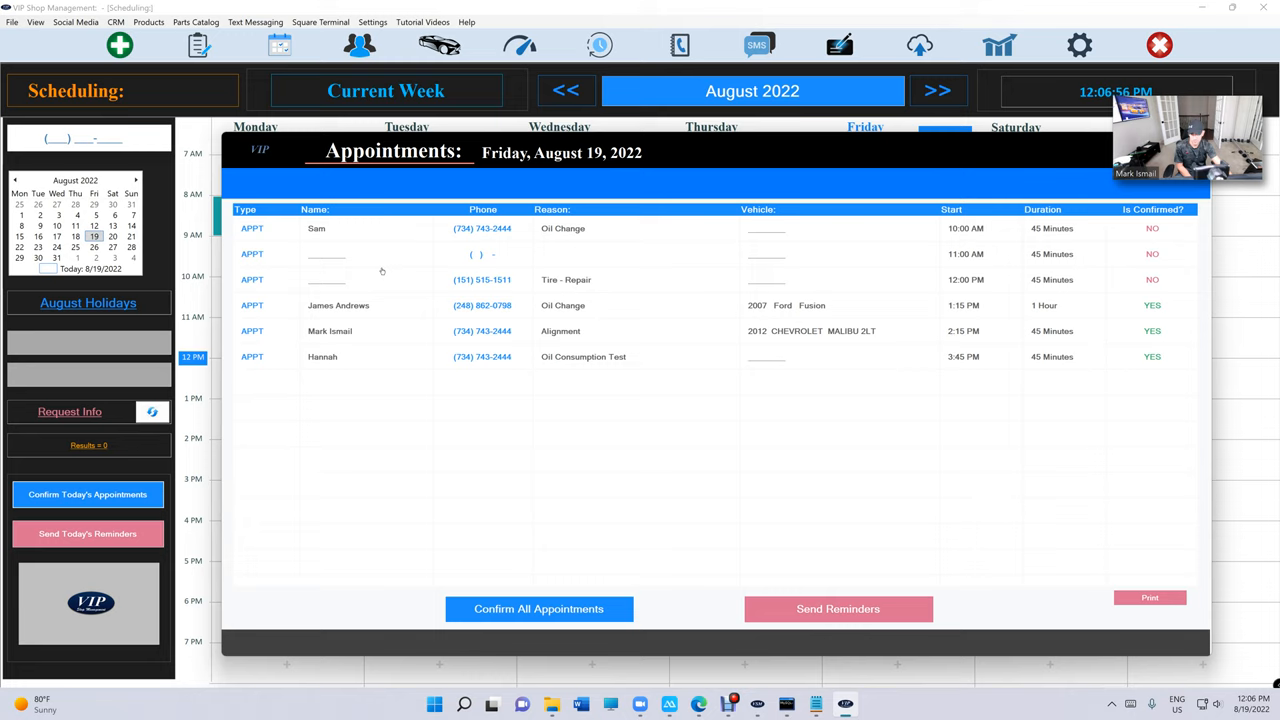
mouse_move(990, 208)
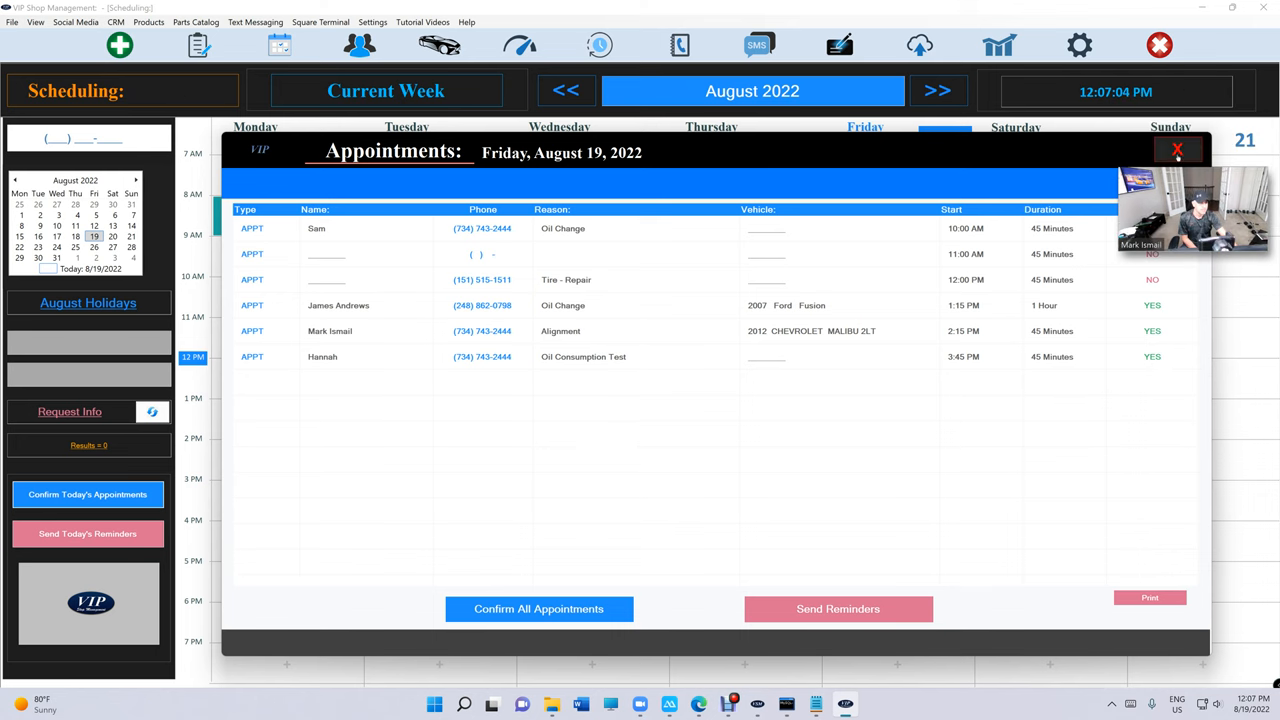
click(1176, 148)
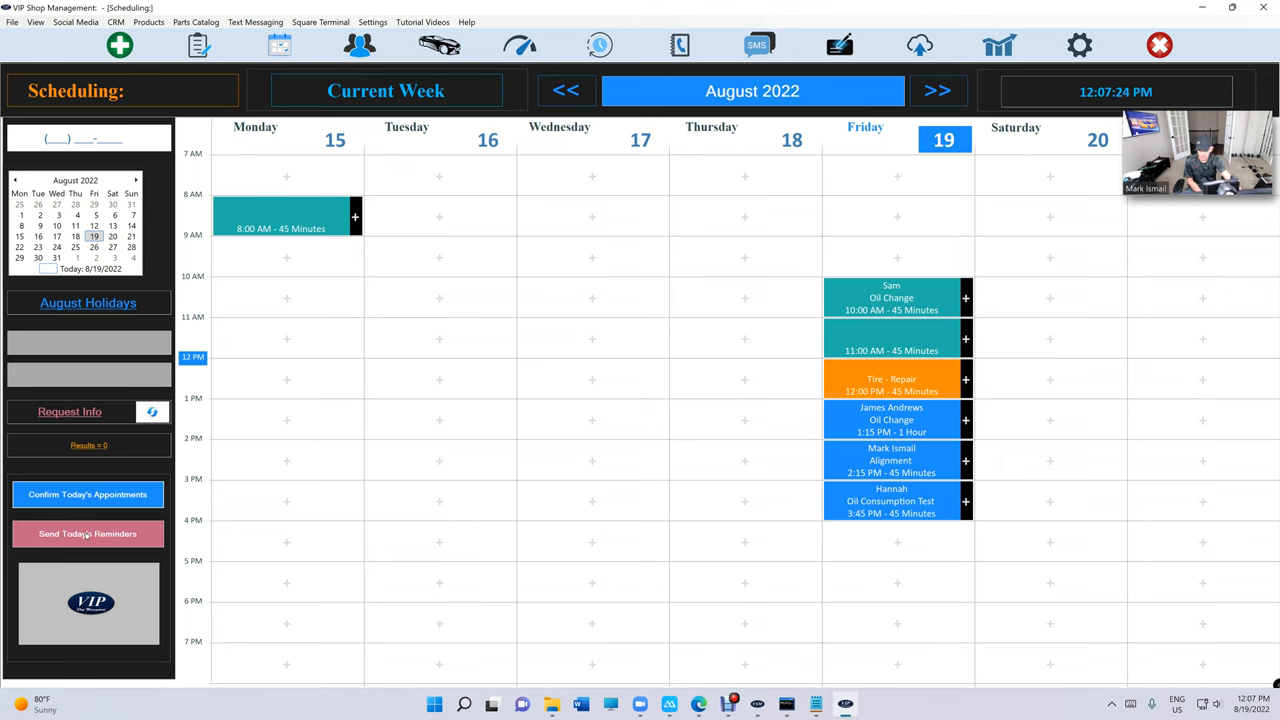
Step: Start Send Today's Reminders so the Reminders: 3 prompt appears for Friday
click(88, 532)
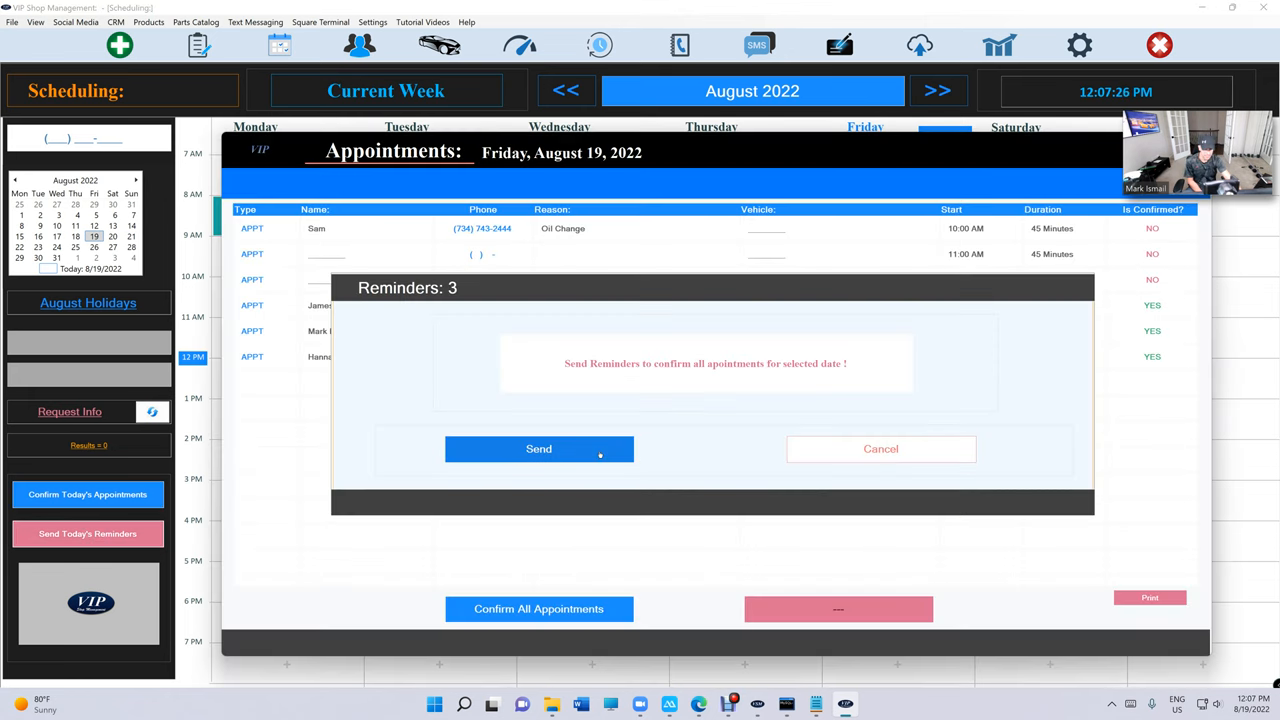
Step: Send the three reminder texts and show the received reminder in Messages on the mirrored iPhone
click(538, 448)
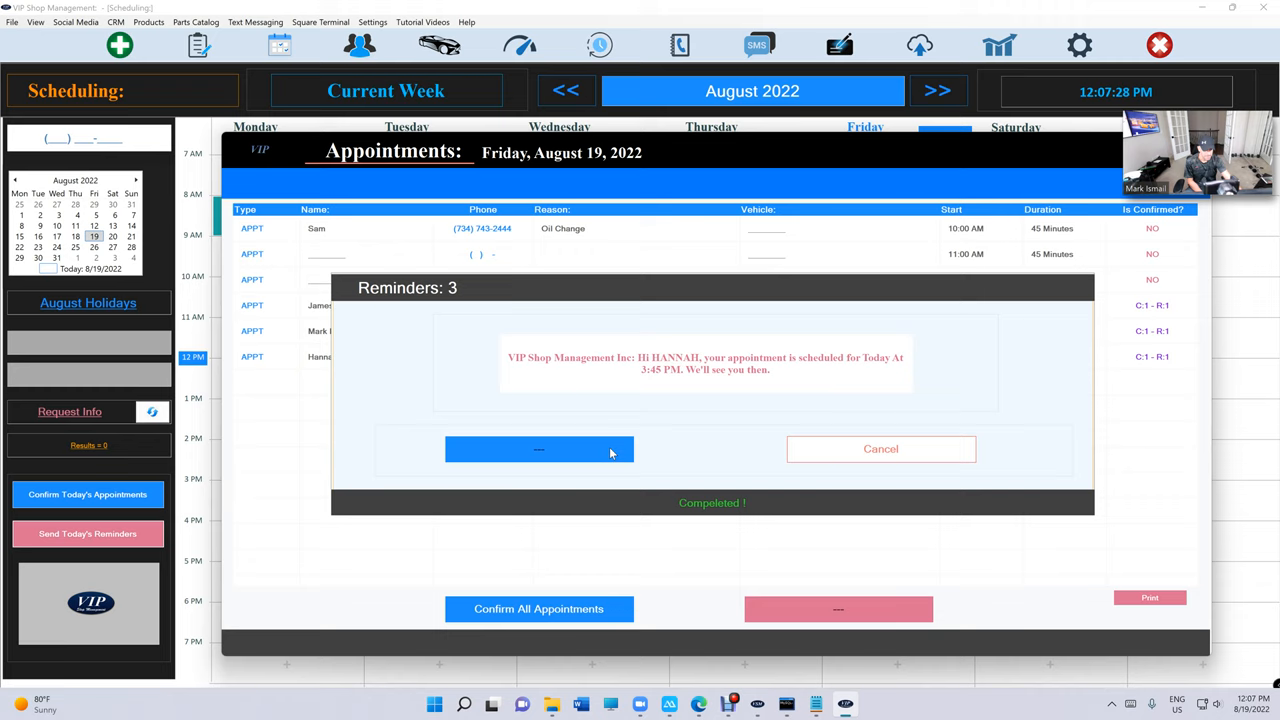
click(538, 448)
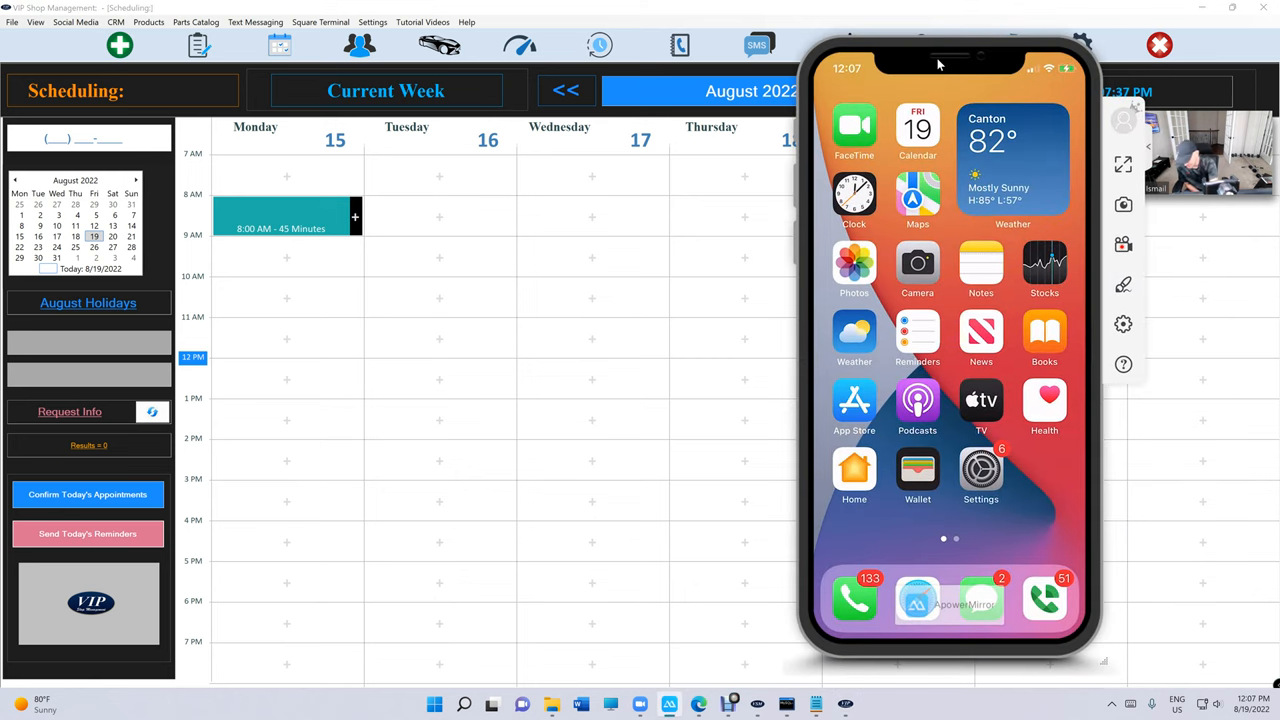
click(854, 598)
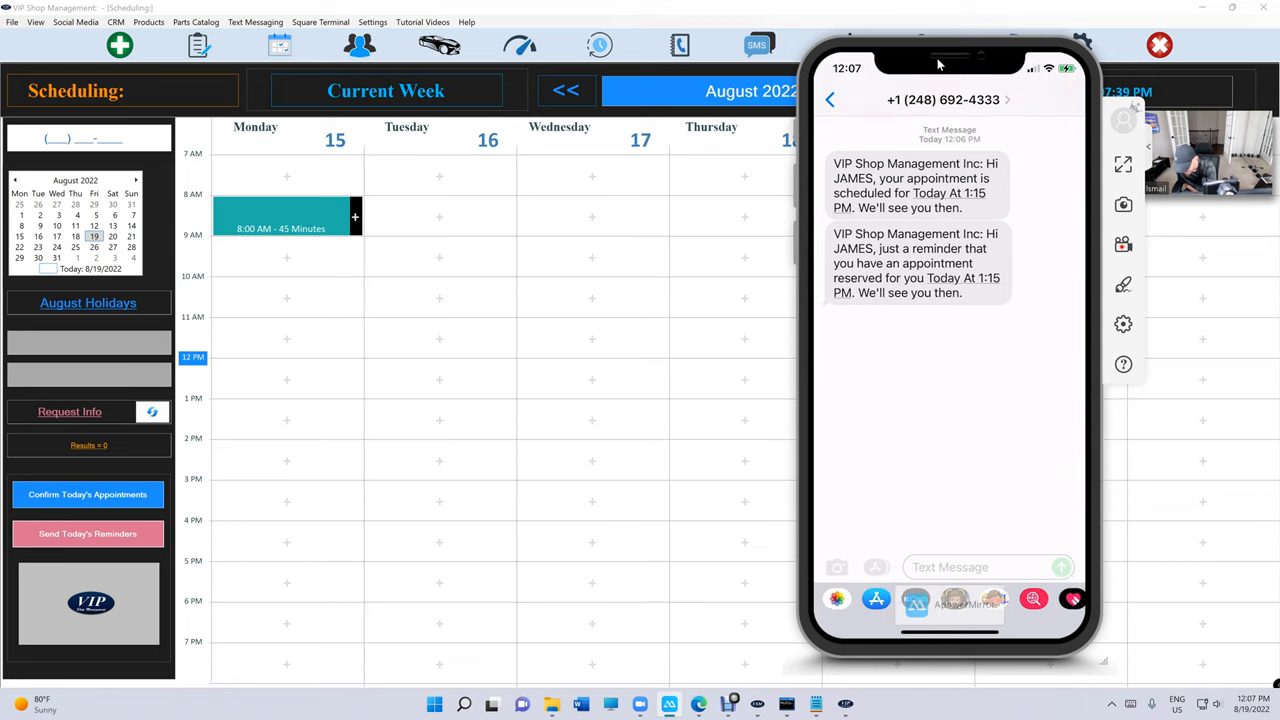